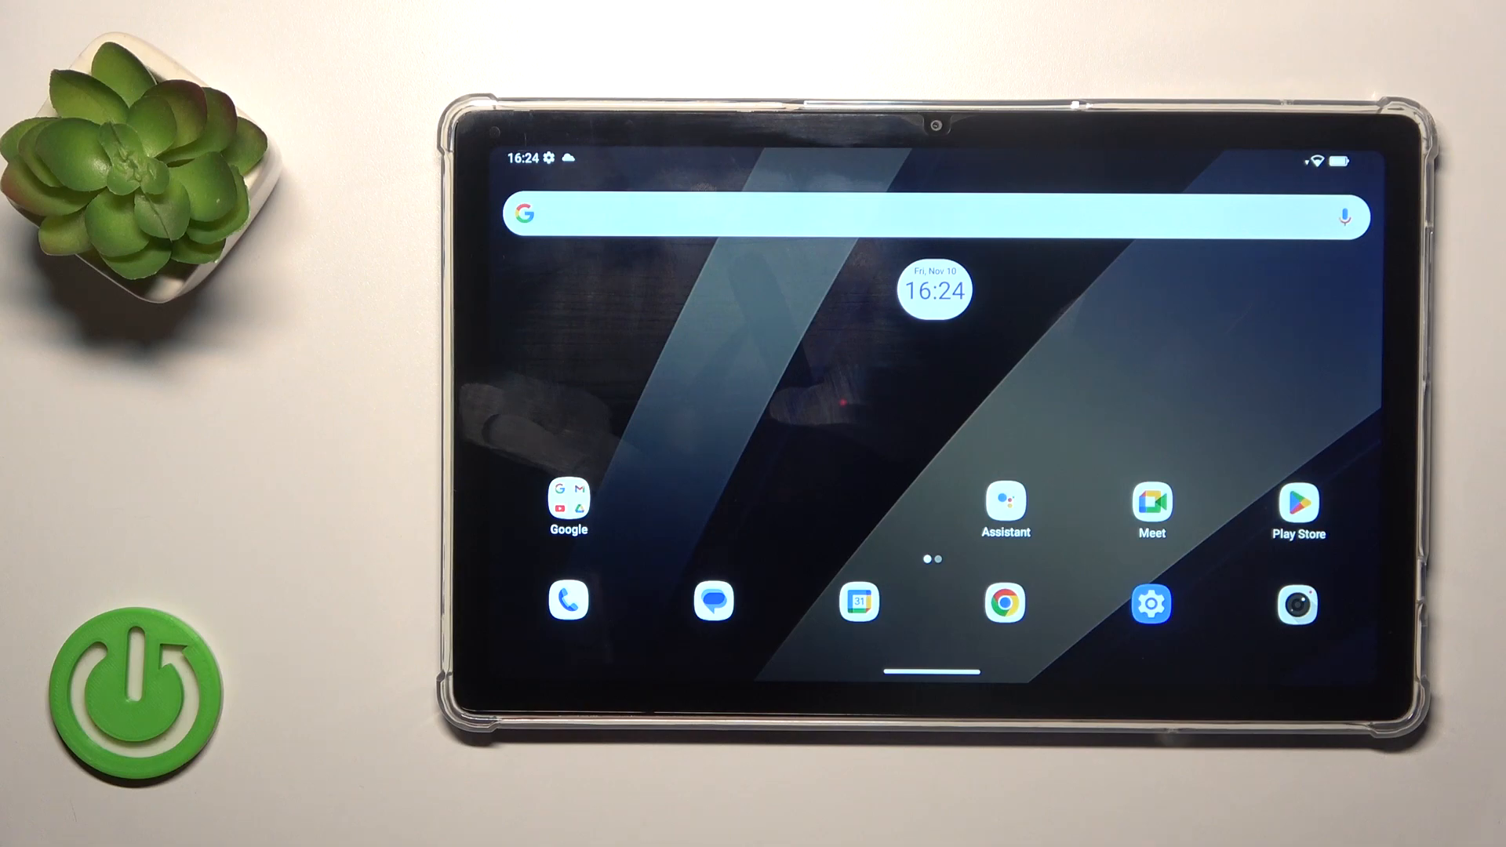
Step: Launch Gmail from the home screen's Google folder to show the Primary inbox
{"action": "left_click", "coordinate": [568, 502]}
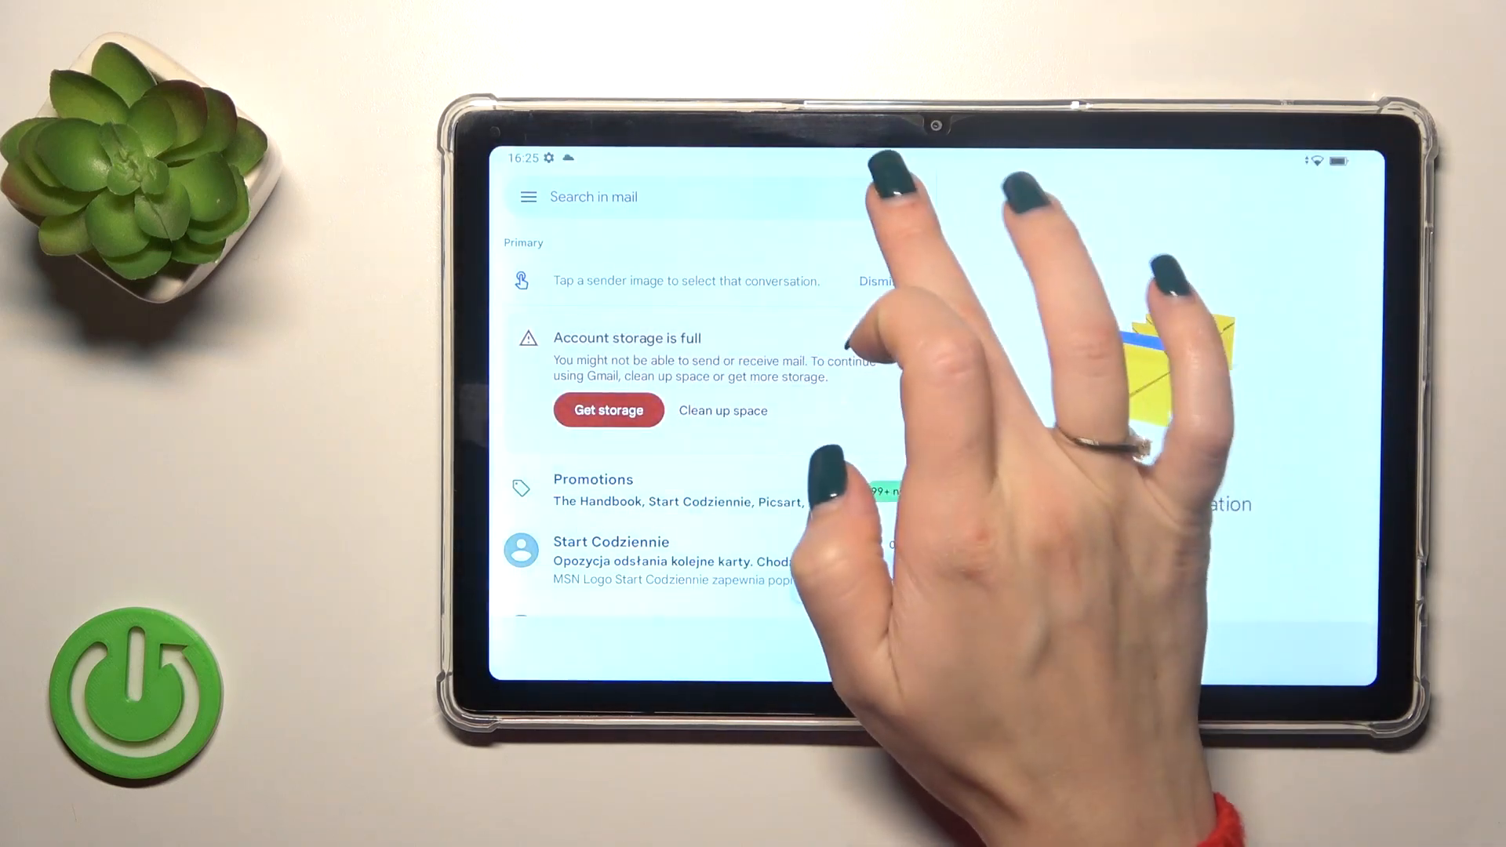
Step: Select the Google account under Passwords & accounts and confirm Remove account
{"action": "left_click", "coordinate": [897, 198]}
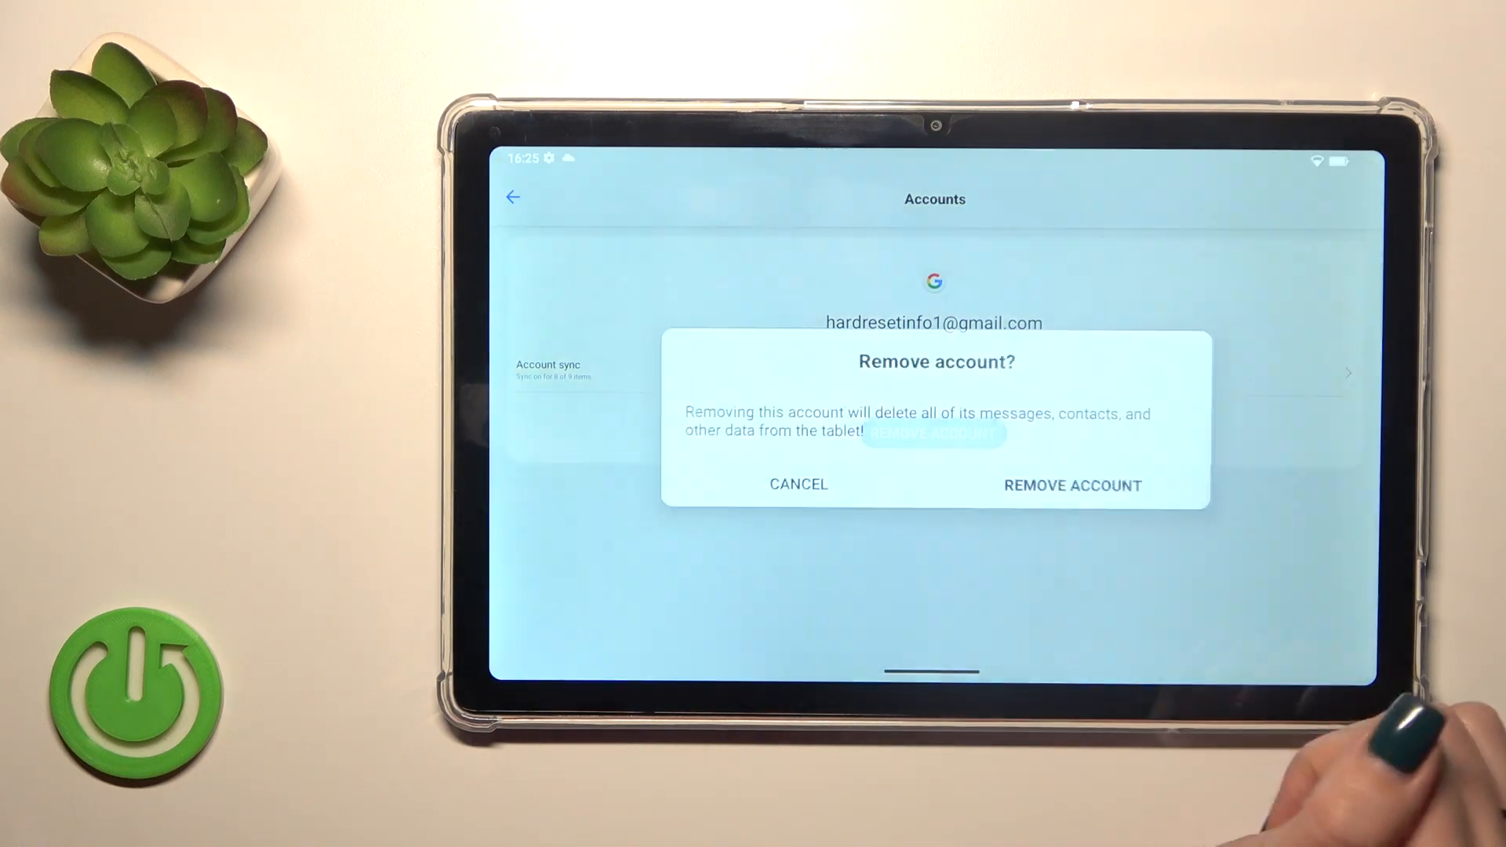
{"action": "left_click", "coordinate": [1072, 485]}
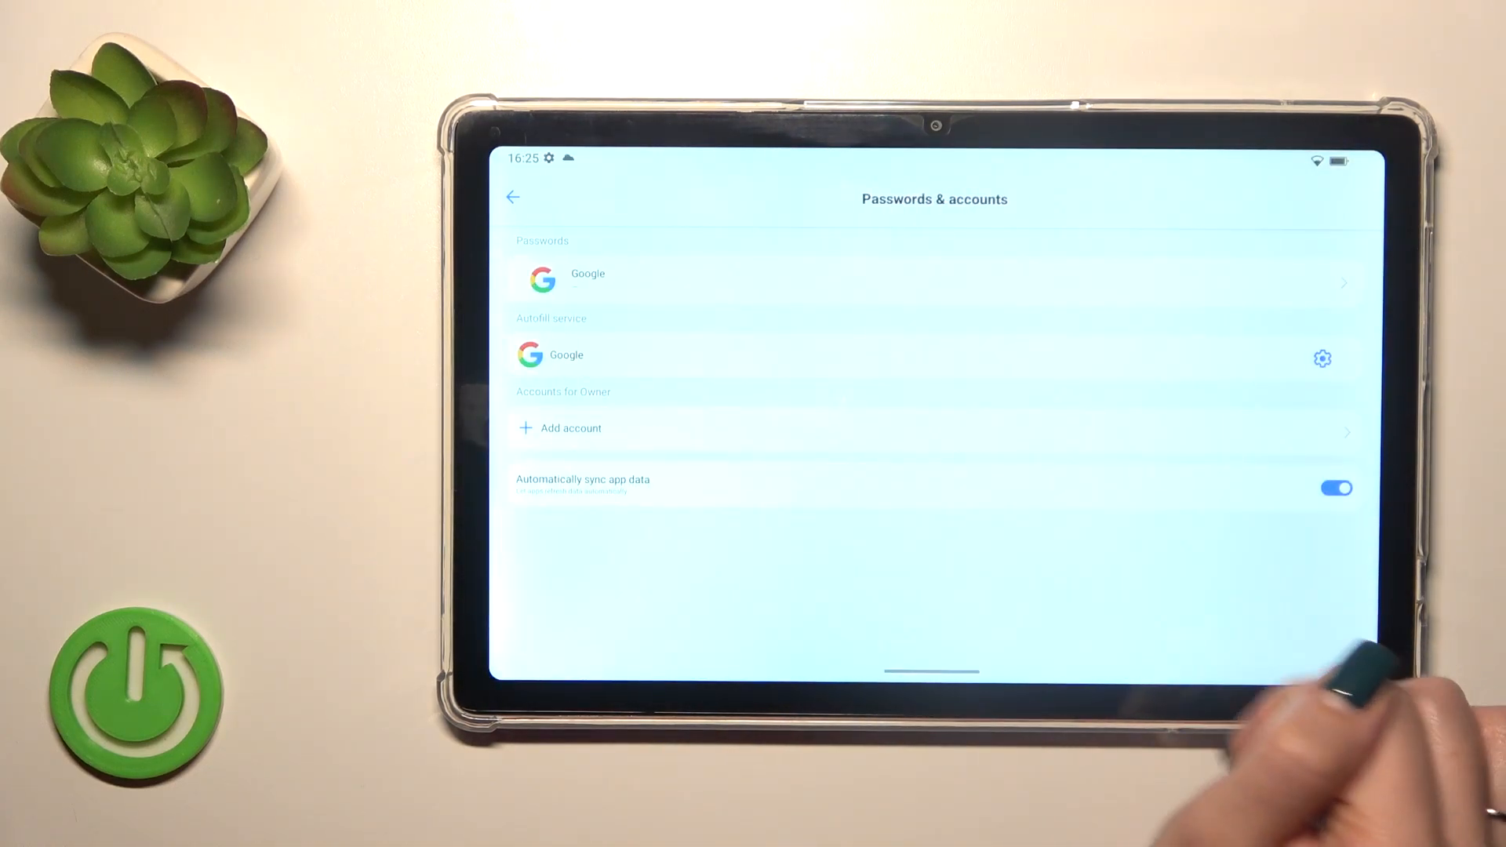